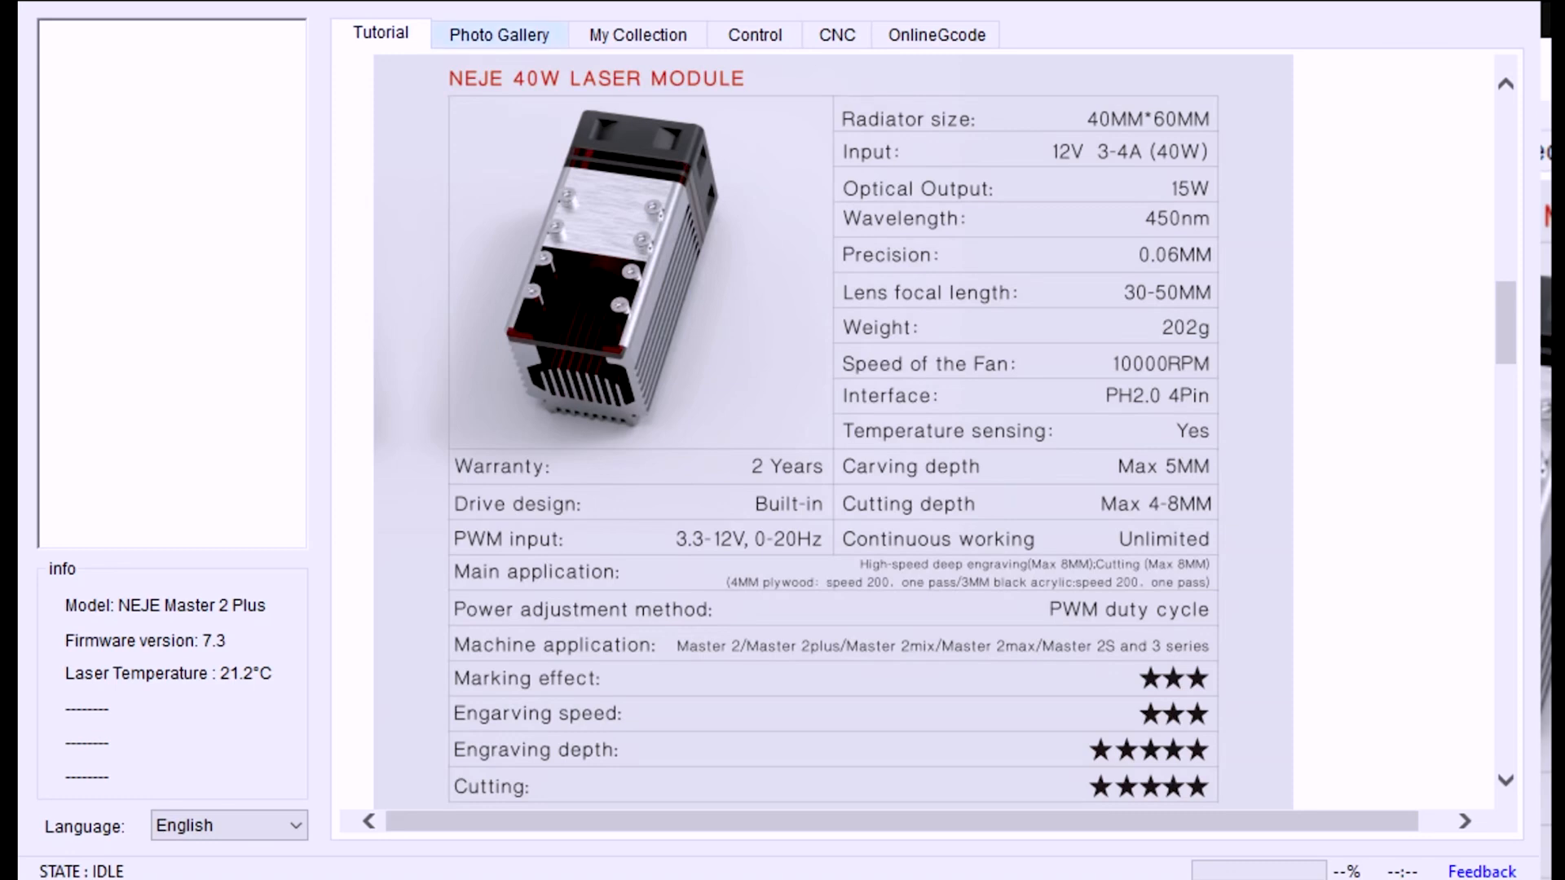
# Browse three pages of the Photo Gallery, then show My Collection with the leaf, cup and rabbit images.
pyautogui.click(499, 35)
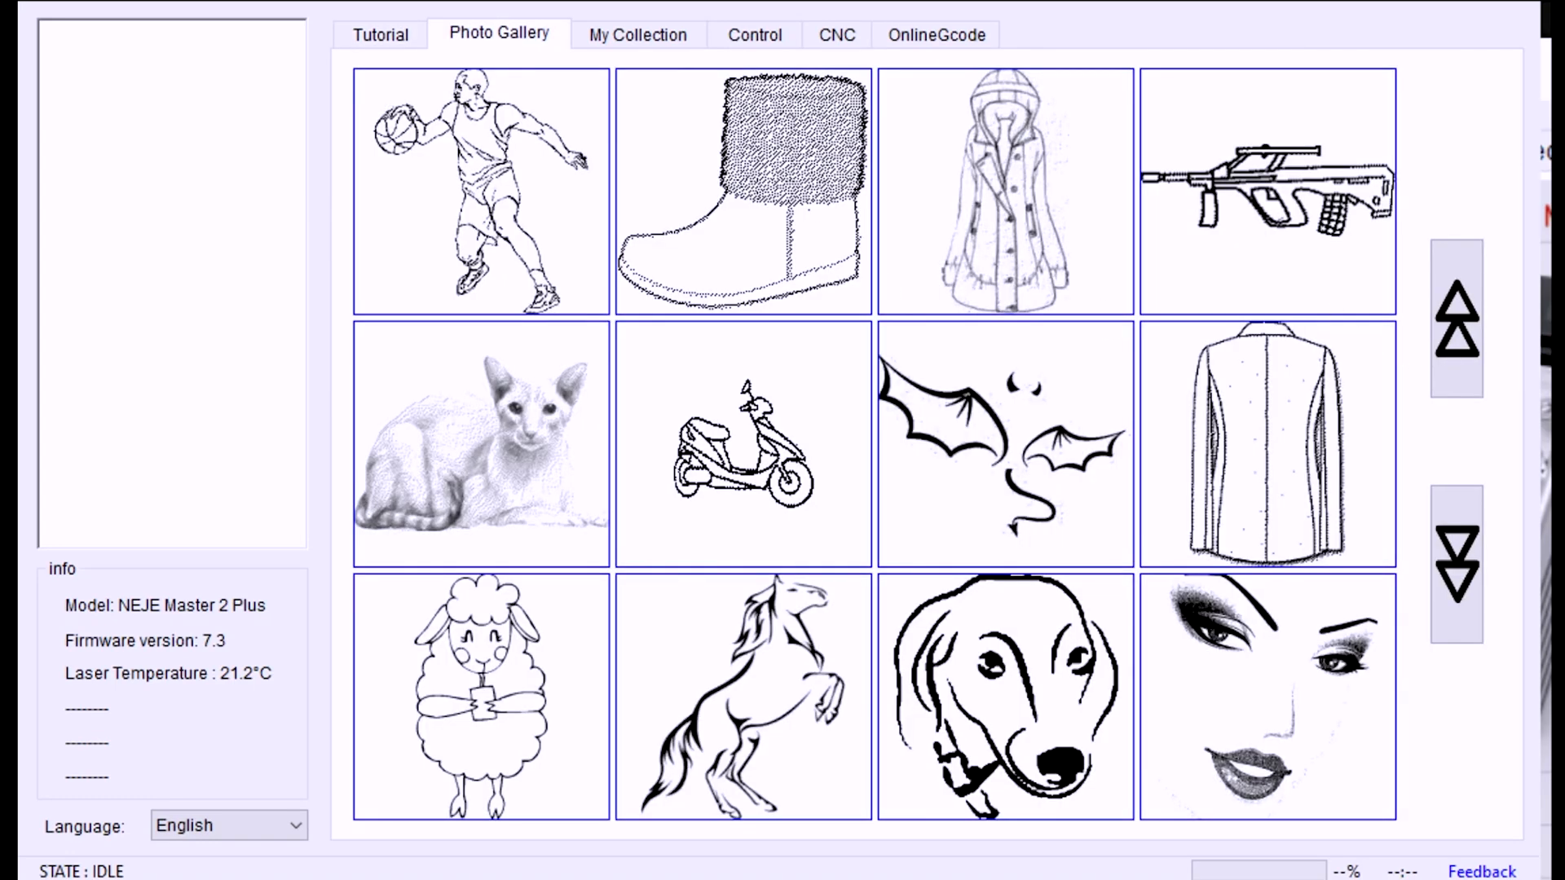
pyautogui.click(1456, 561)
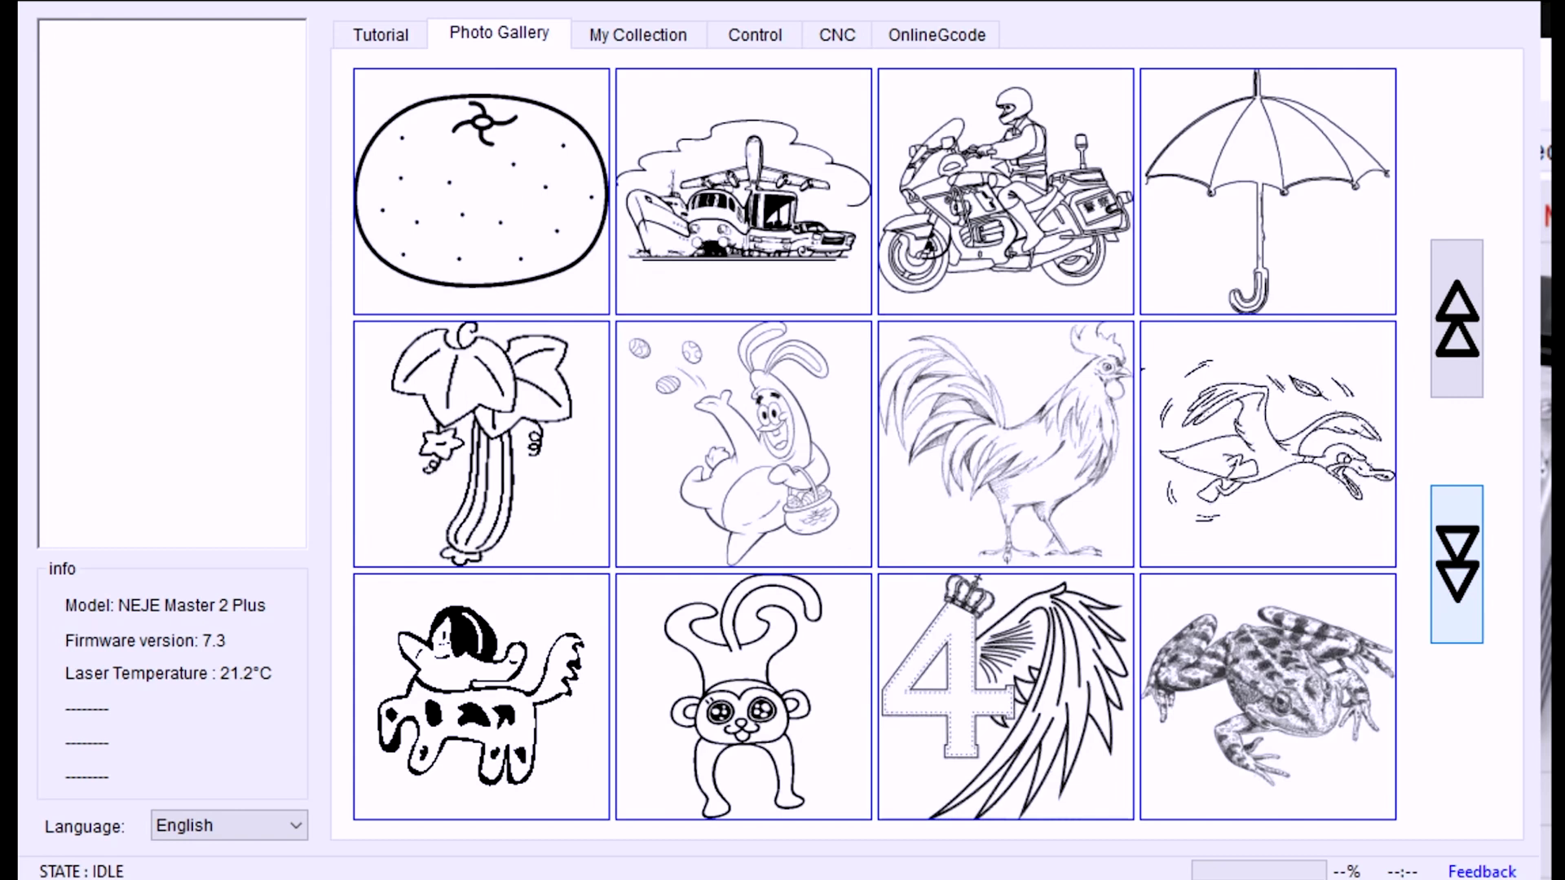
pyautogui.click(1455, 562)
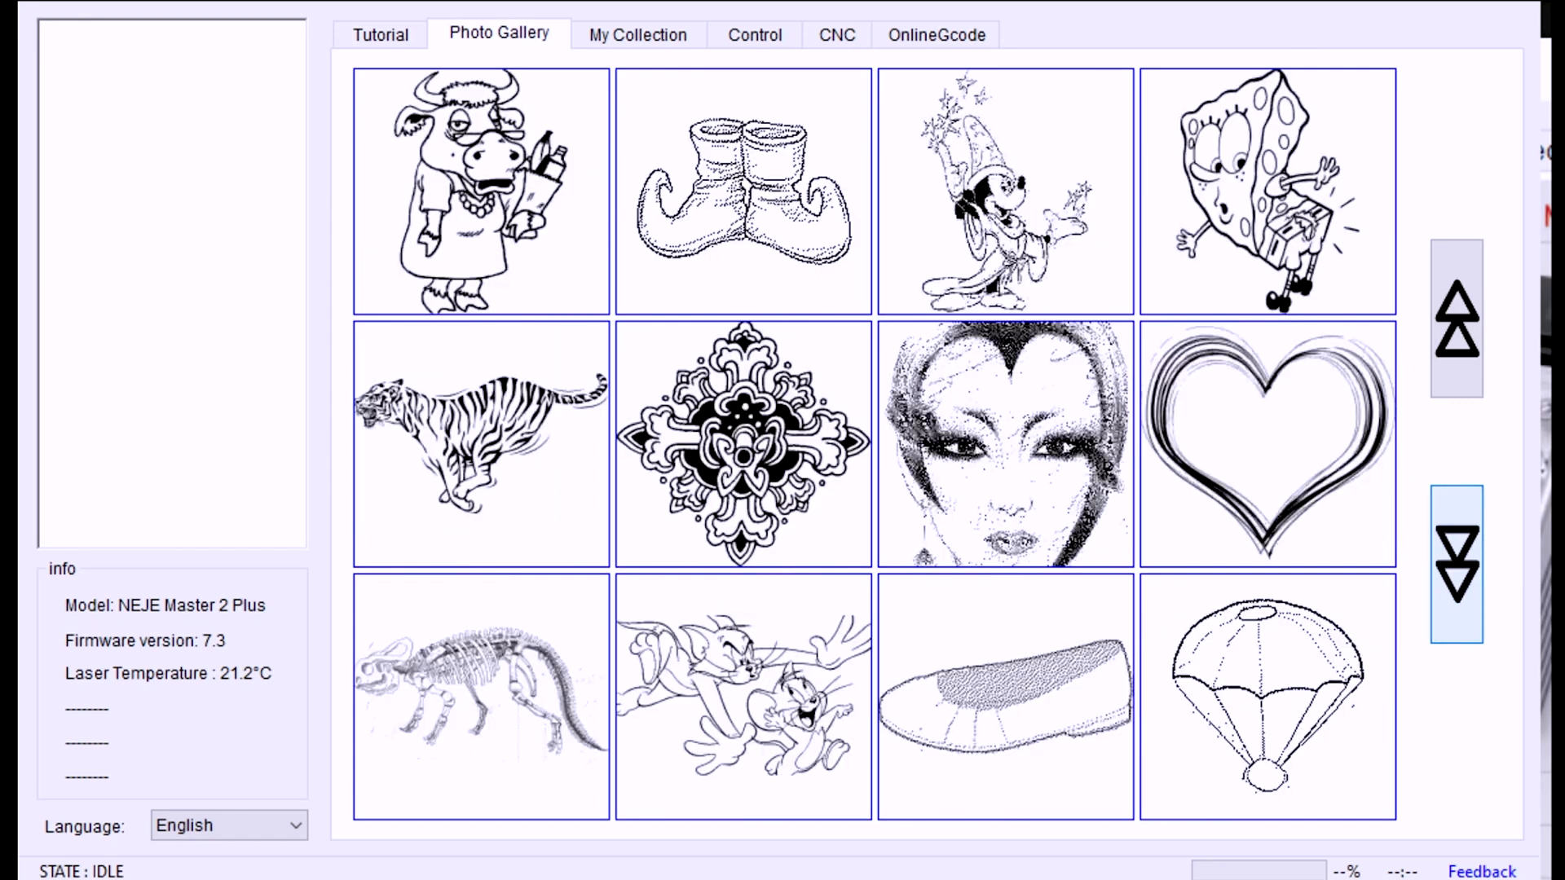
pyautogui.click(1455, 564)
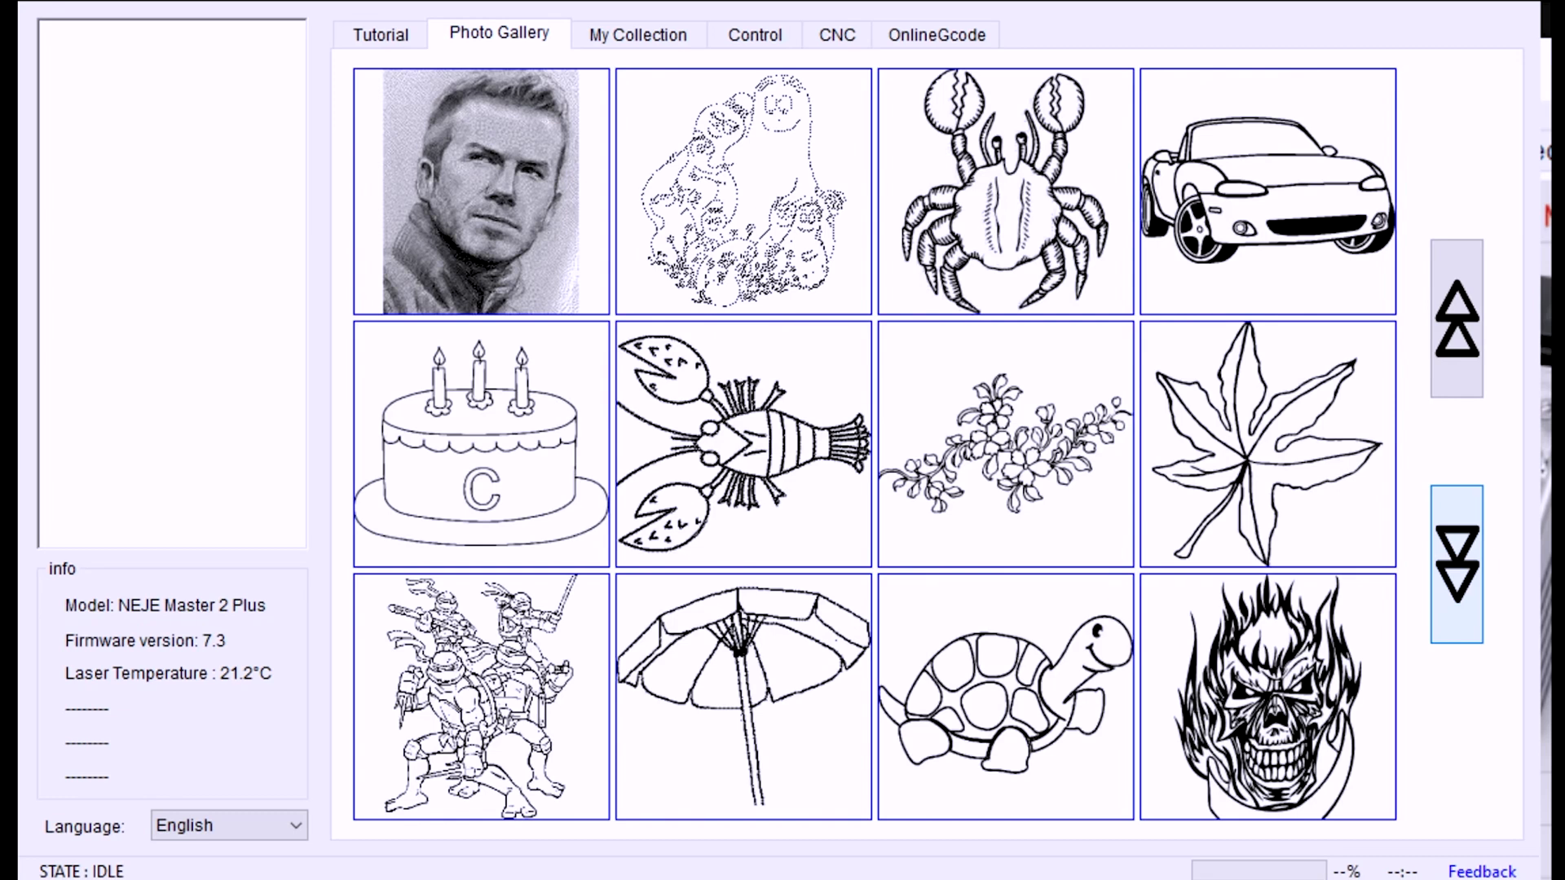
pyautogui.click(632, 20)
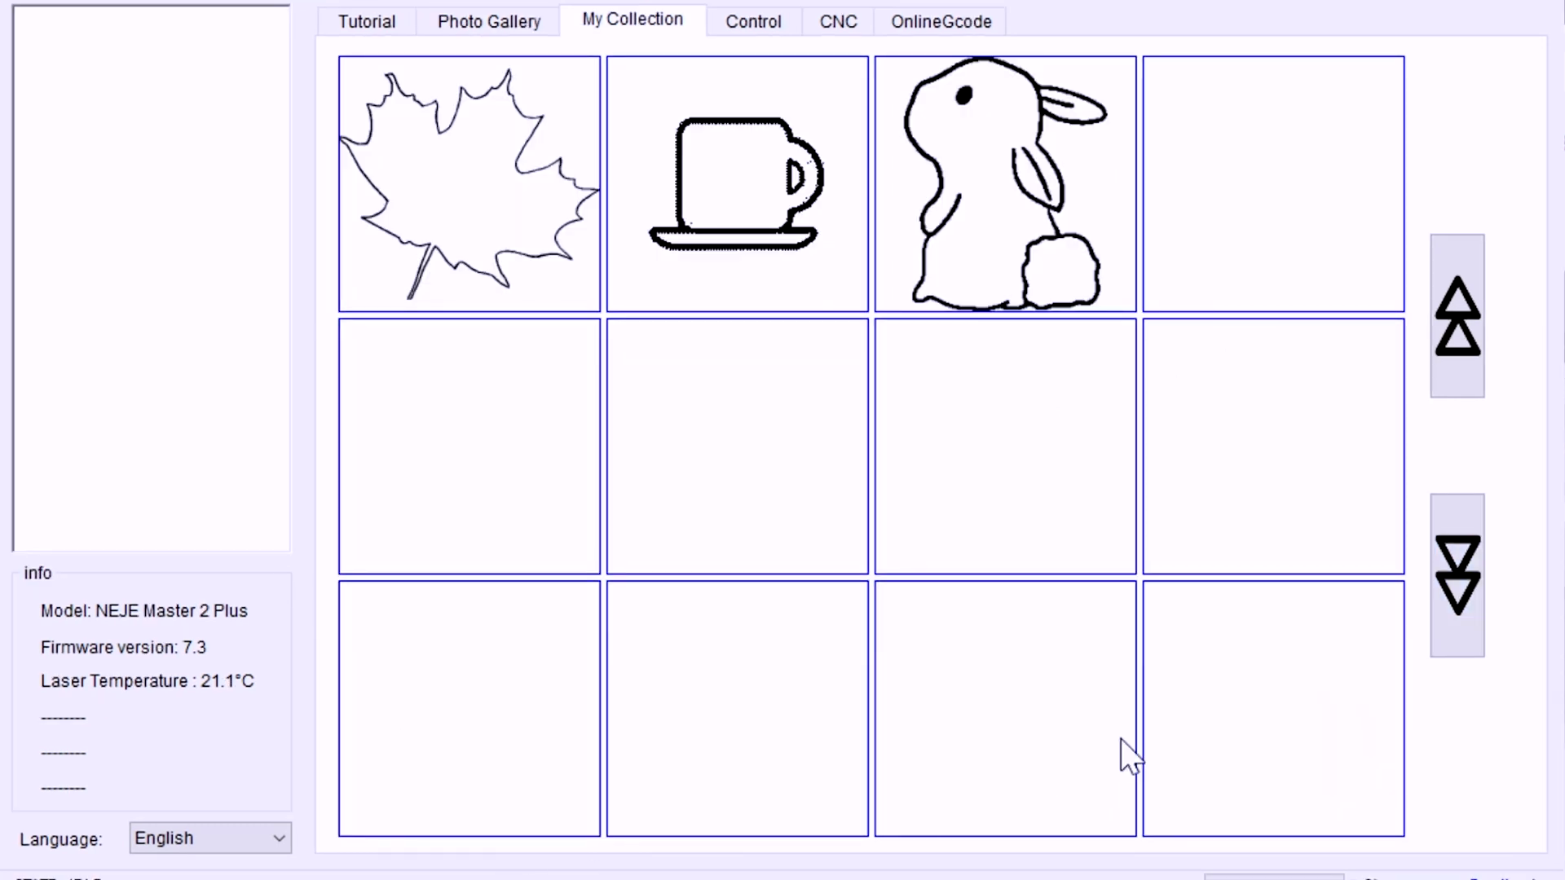
pyautogui.moveTo(862, 701)
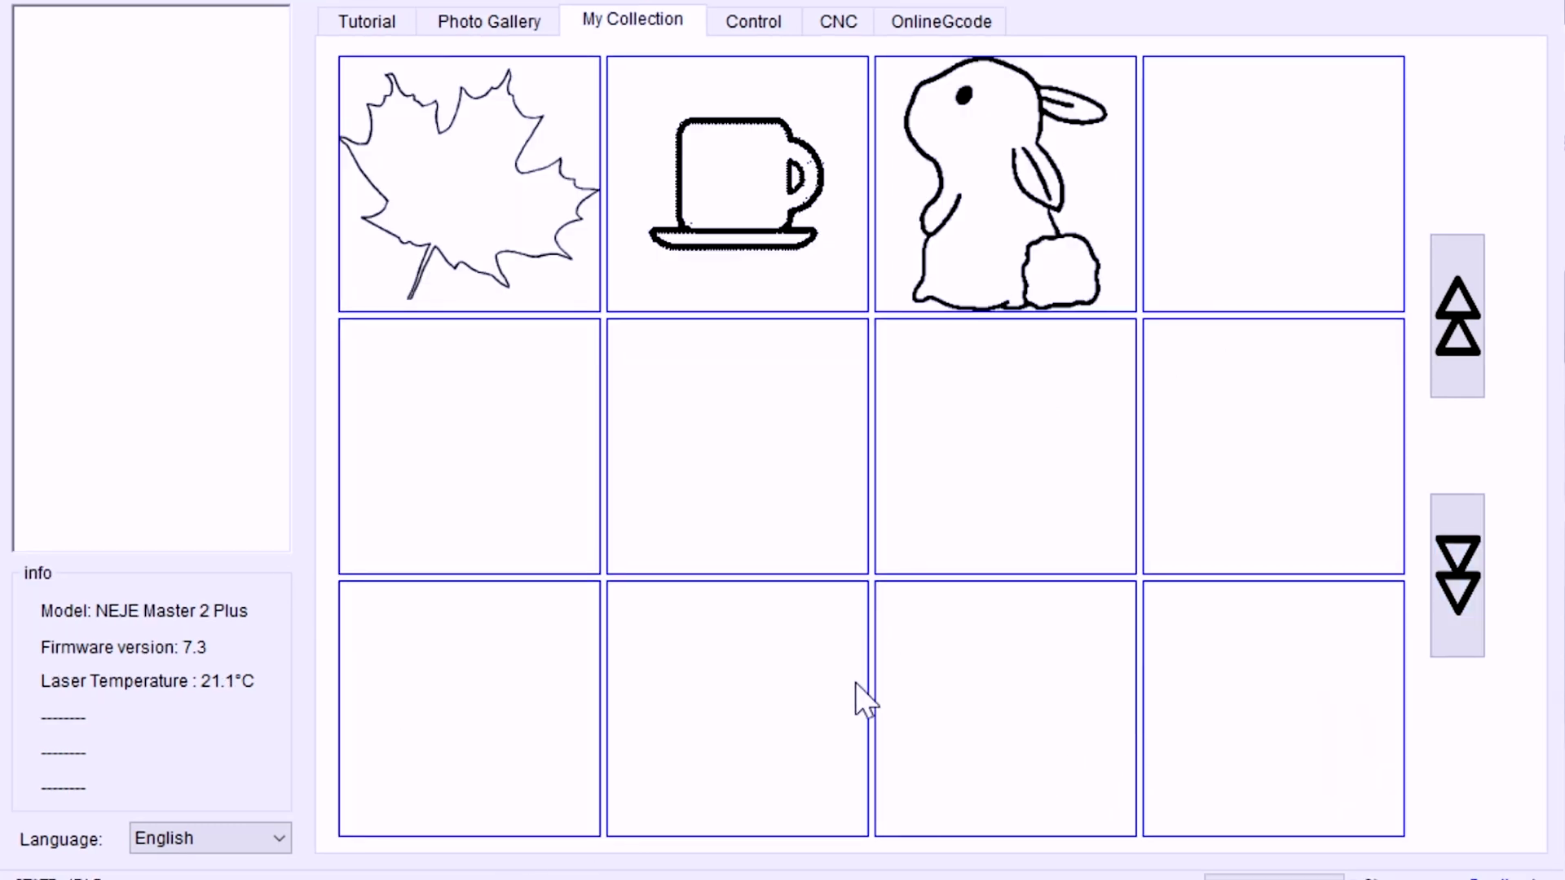
pyautogui.moveTo(1513, 780)
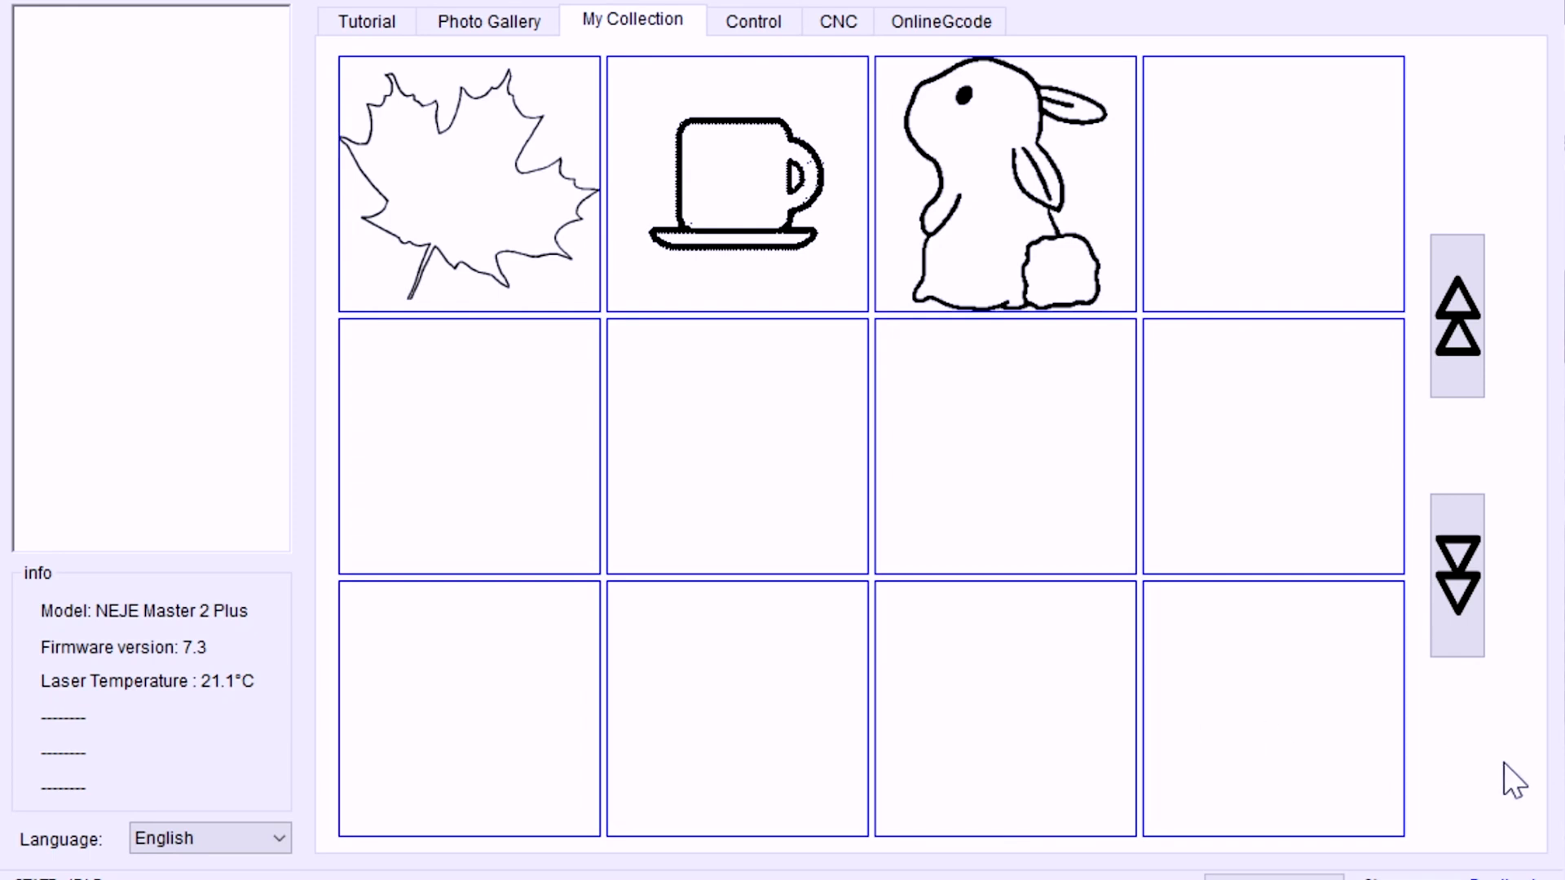
# Load the 49.50 × 43.95 mm leaf onto the Control canvas and start the laser framing outline.
pyautogui.click(751, 20)
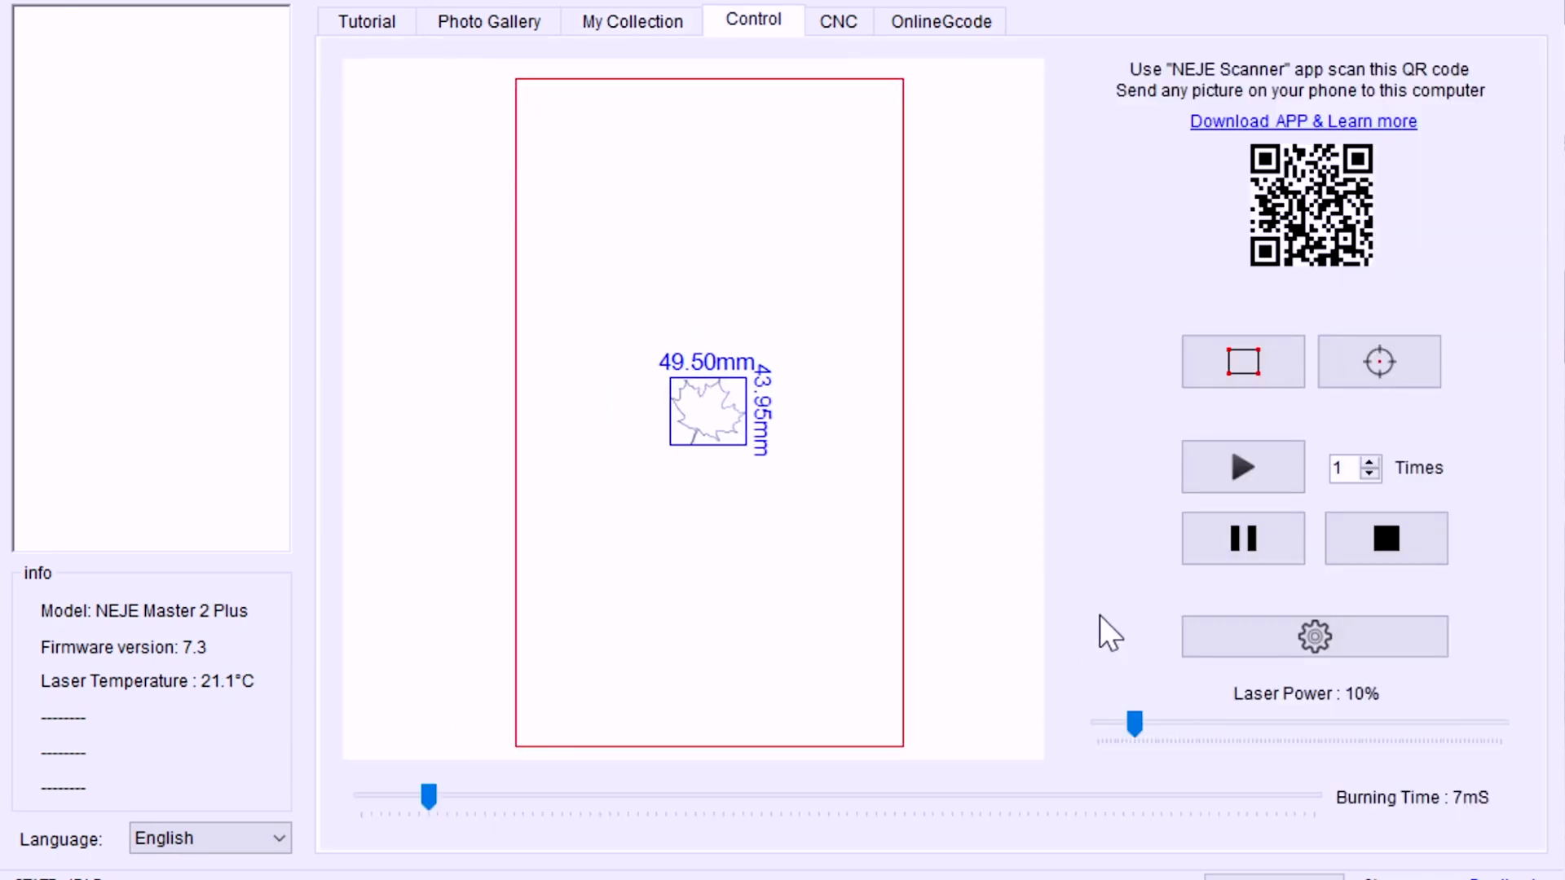
pyautogui.click(1242, 362)
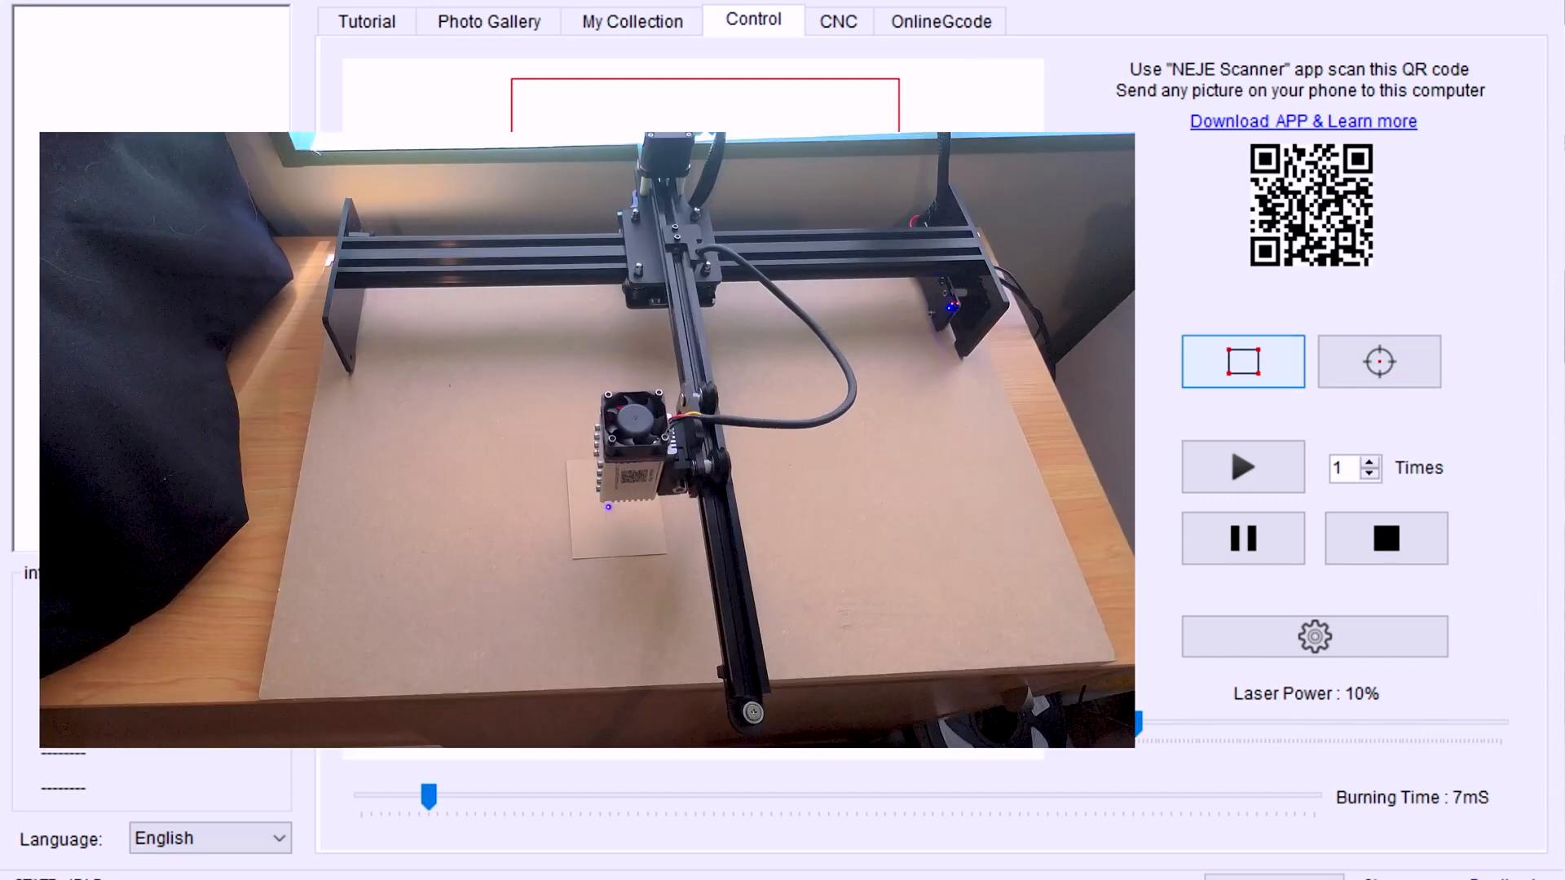